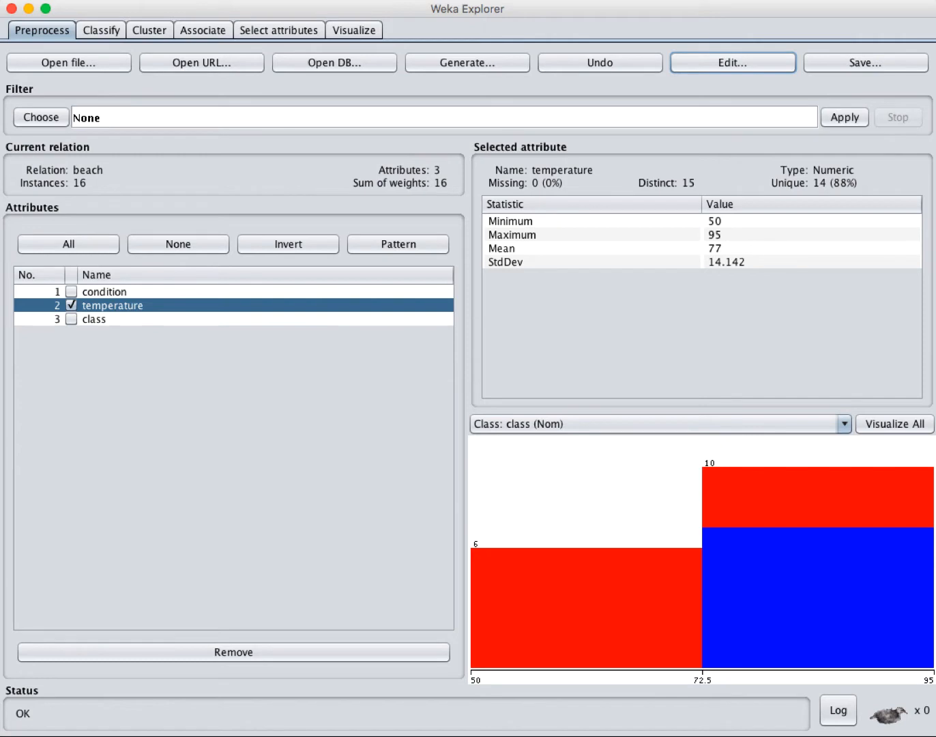
{"action": "mouse_move", "coordinate": [591, 479]}
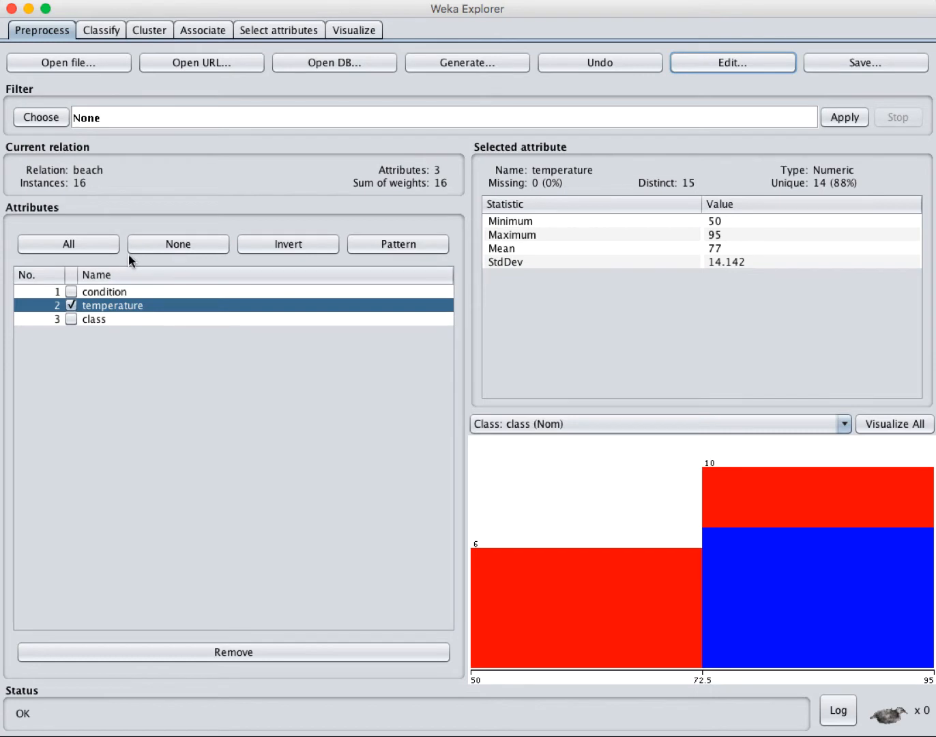
{"action": "mouse_move", "coordinate": [154, 272]}
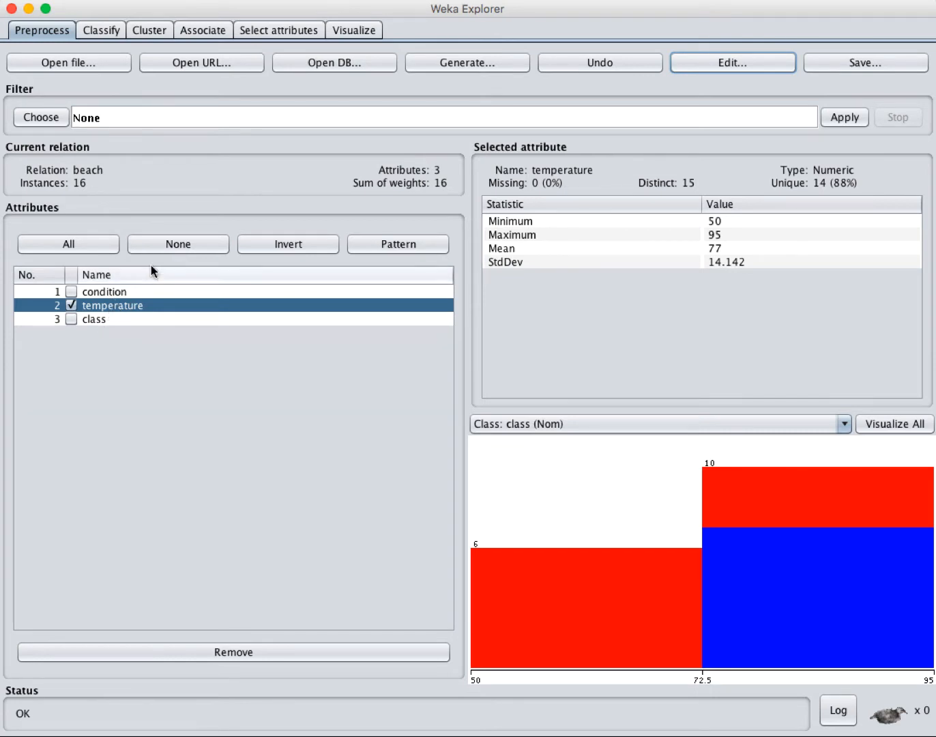
{"action": "mouse_move", "coordinate": [324, 325]}
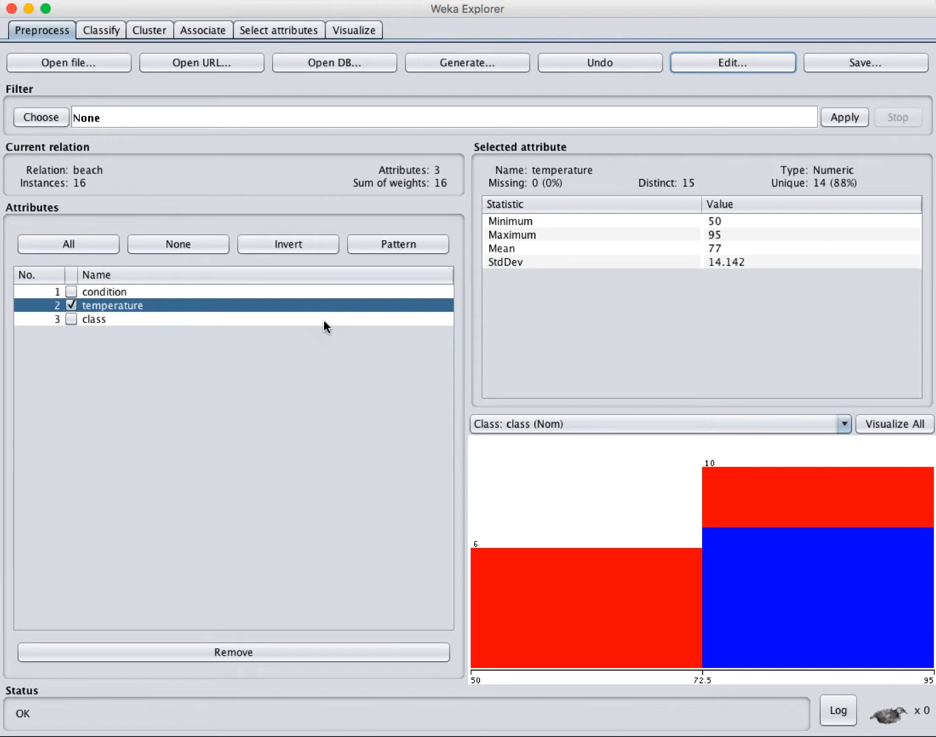
{"action": "mouse_move", "coordinate": [189, 344]}
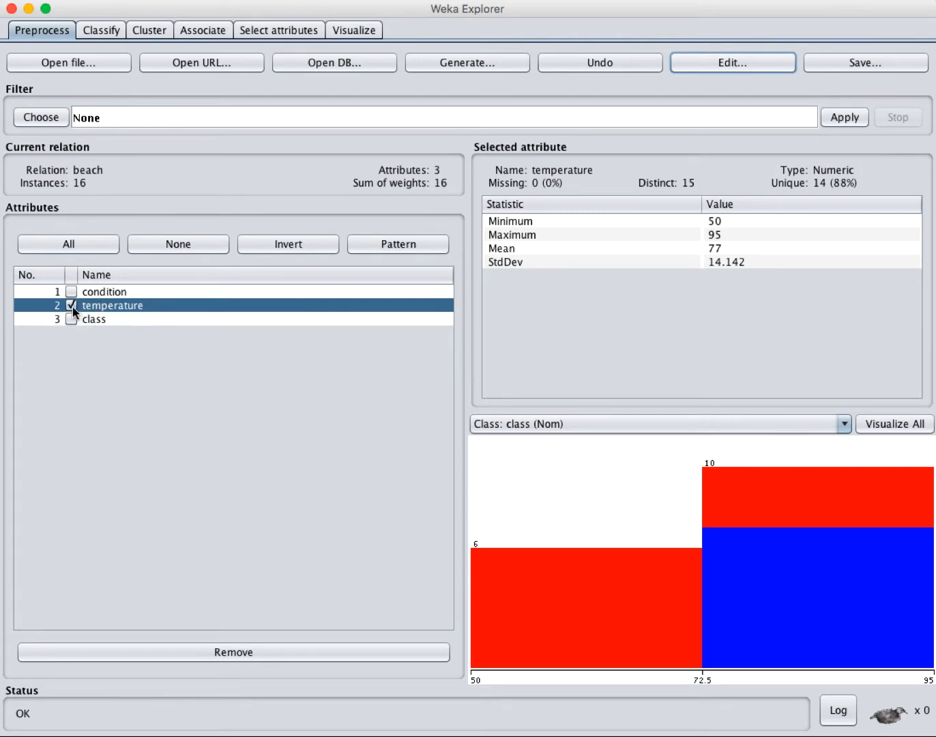
{"action": "mouse_move", "coordinate": [269, 665]}
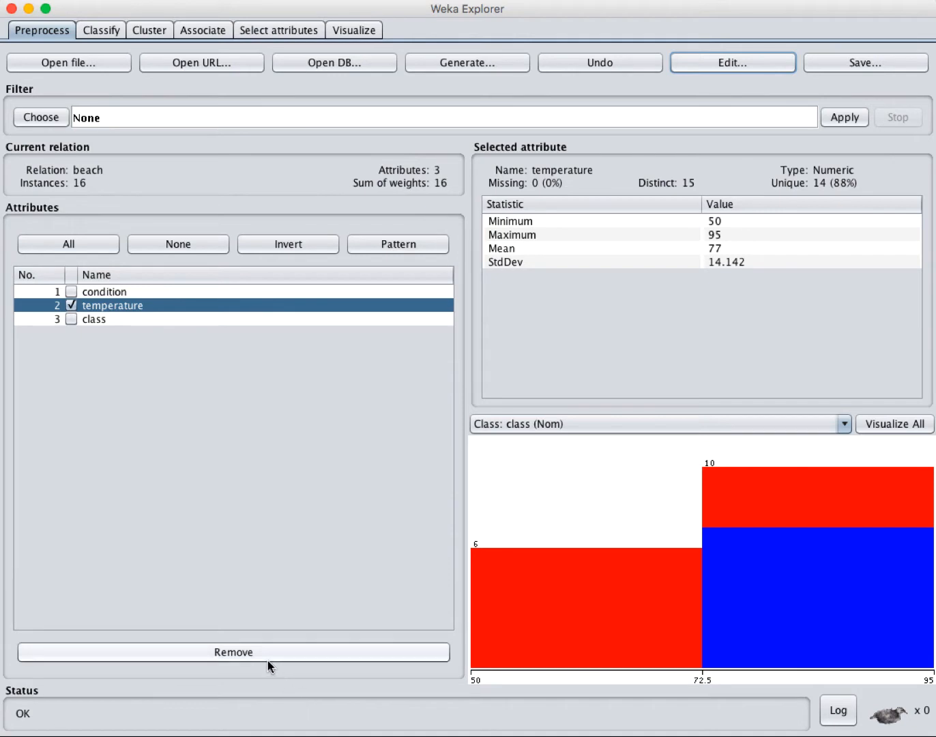
{"action": "mouse_move", "coordinate": [266, 662]}
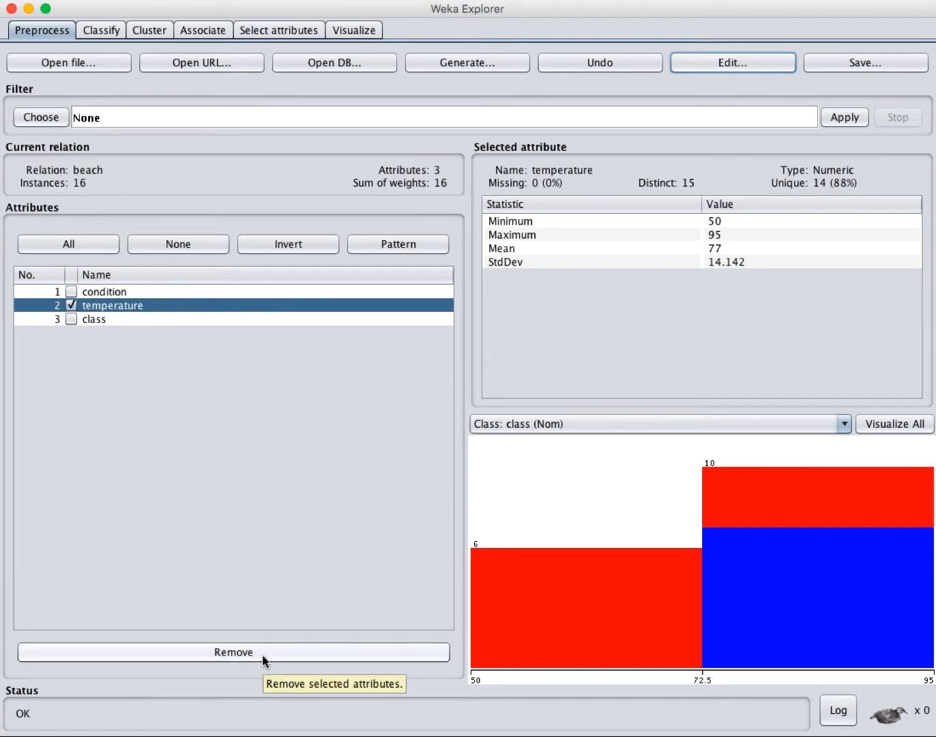
{"action": "mouse_move", "coordinate": [297, 578]}
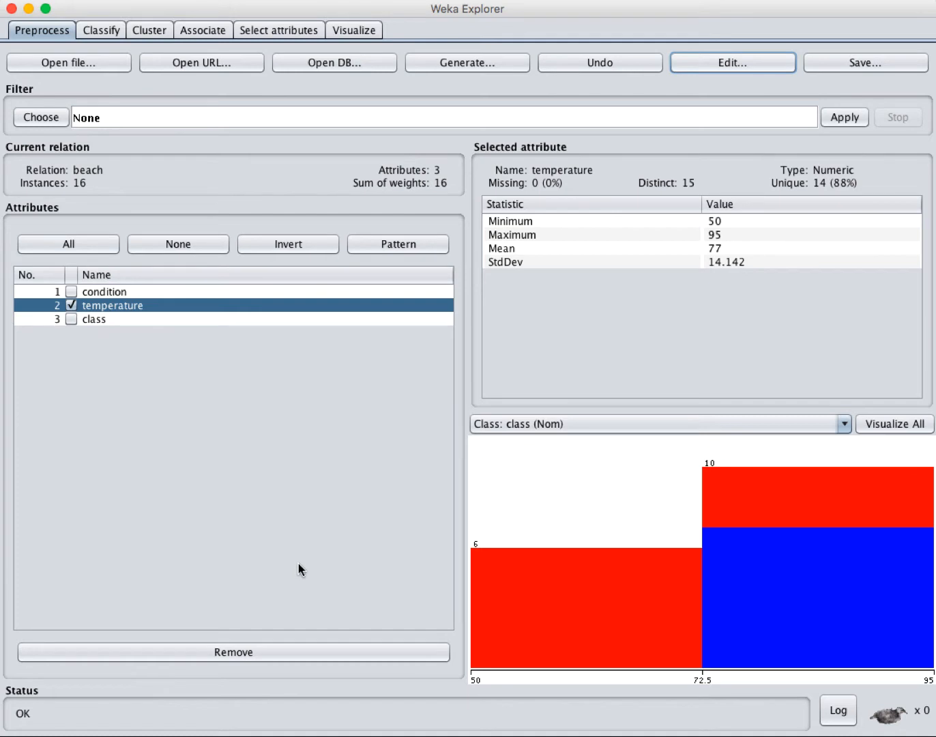
{"action": "mouse_move", "coordinate": [645, 188]}
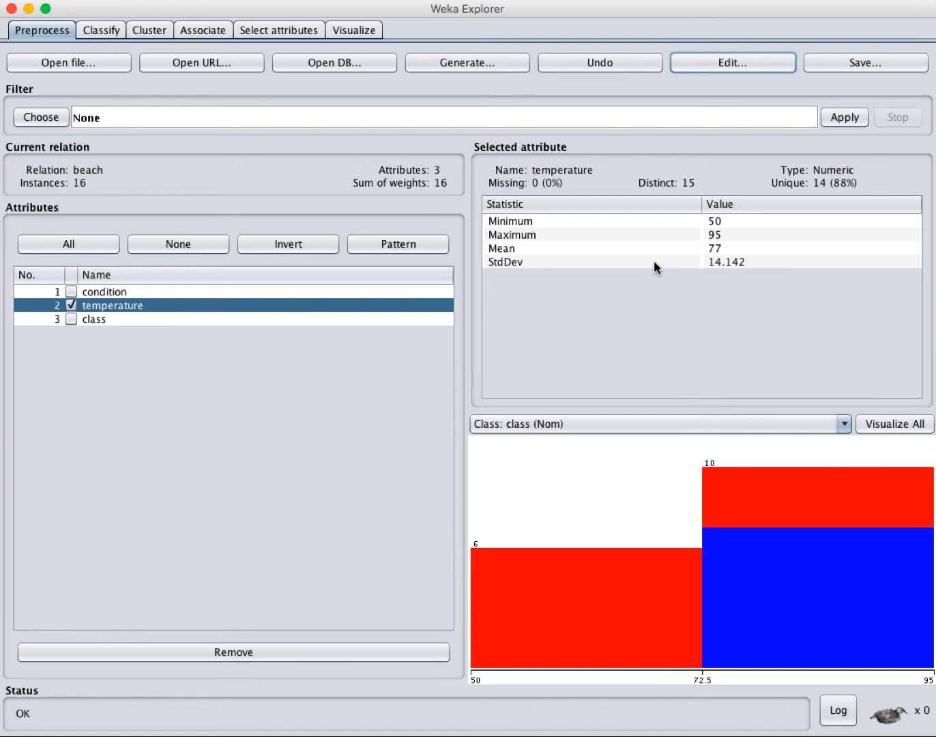
{"action": "mouse_move", "coordinate": [733, 63]}
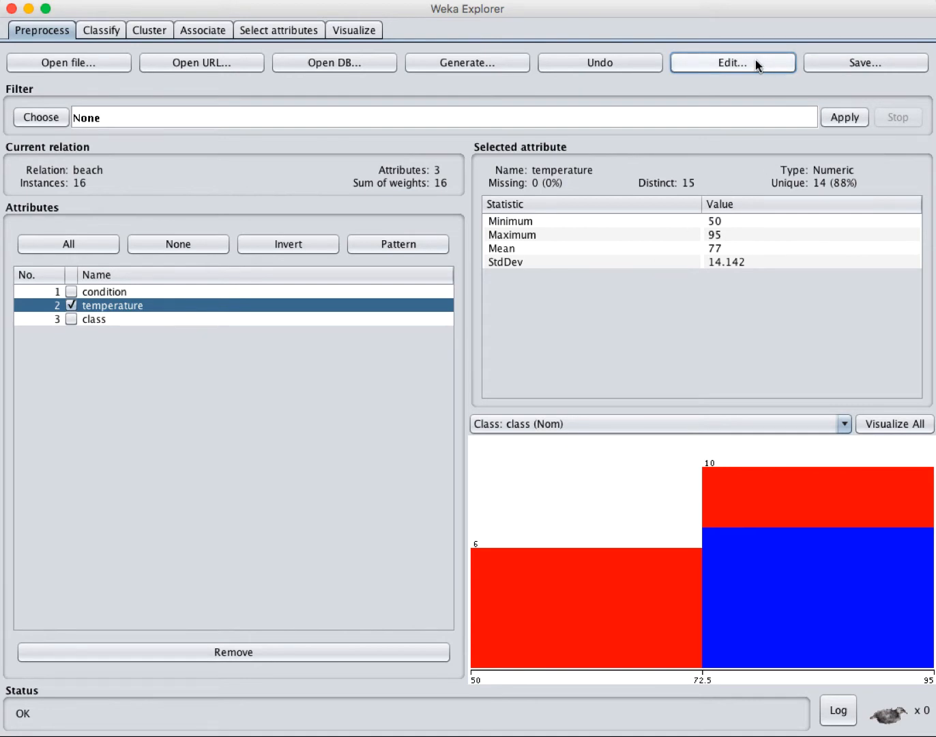
Step: Bring up the beach relation's 16 instances in the editable Viewer table
{"action": "left_click", "coordinate": [731, 63]}
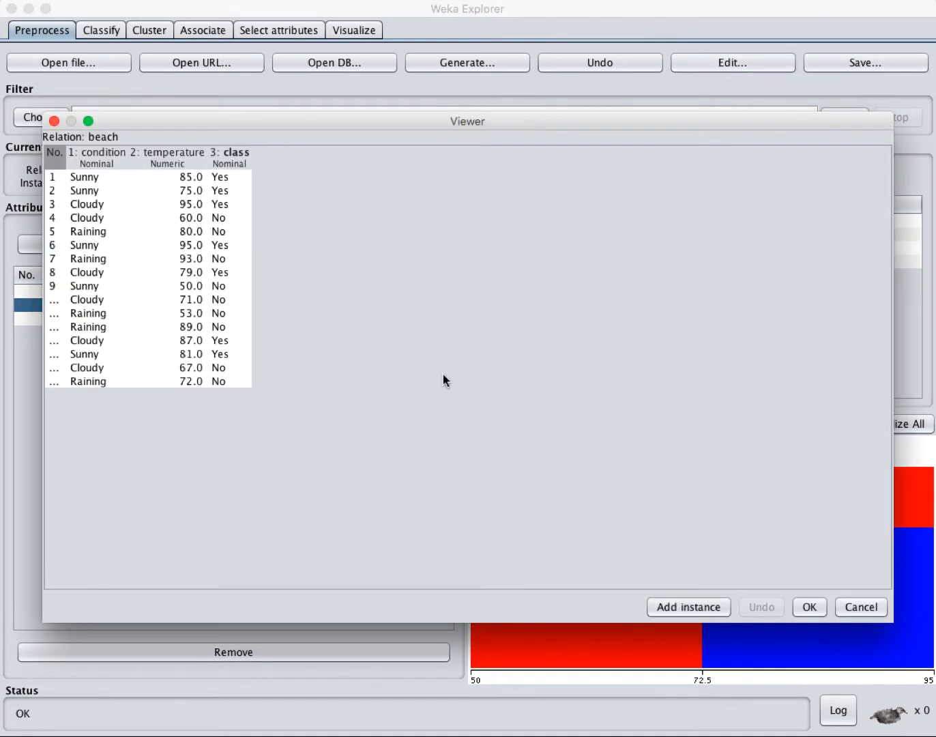
{"action": "mouse_move", "coordinate": [126, 363]}
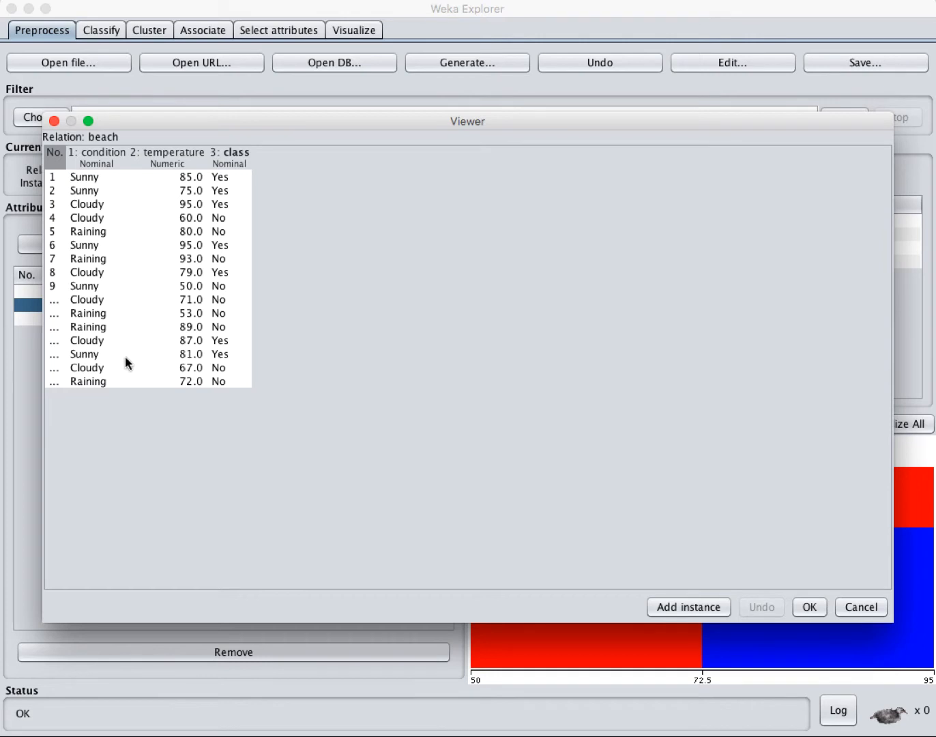
{"action": "mouse_move", "coordinate": [277, 215]}
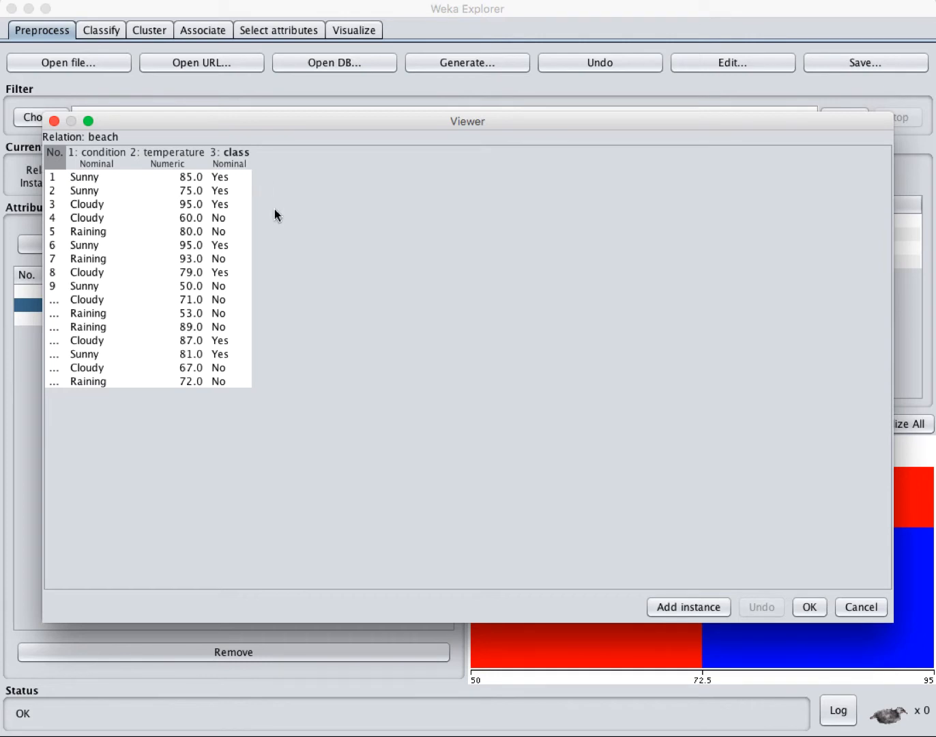
{"action": "mouse_move", "coordinate": [274, 206]}
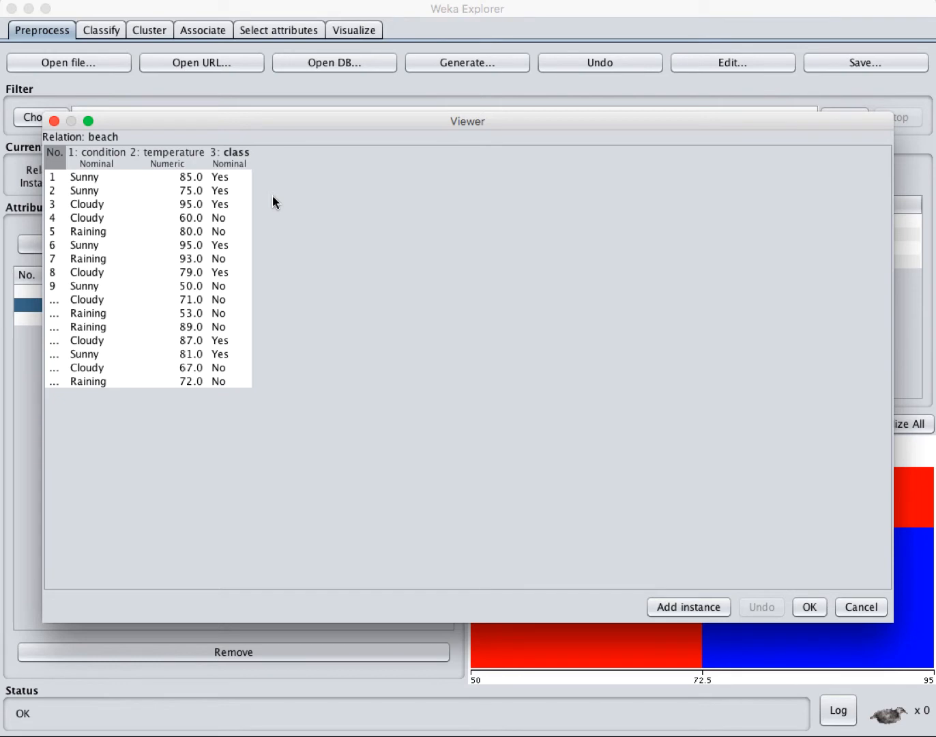
{"action": "mouse_move", "coordinate": [204, 273]}
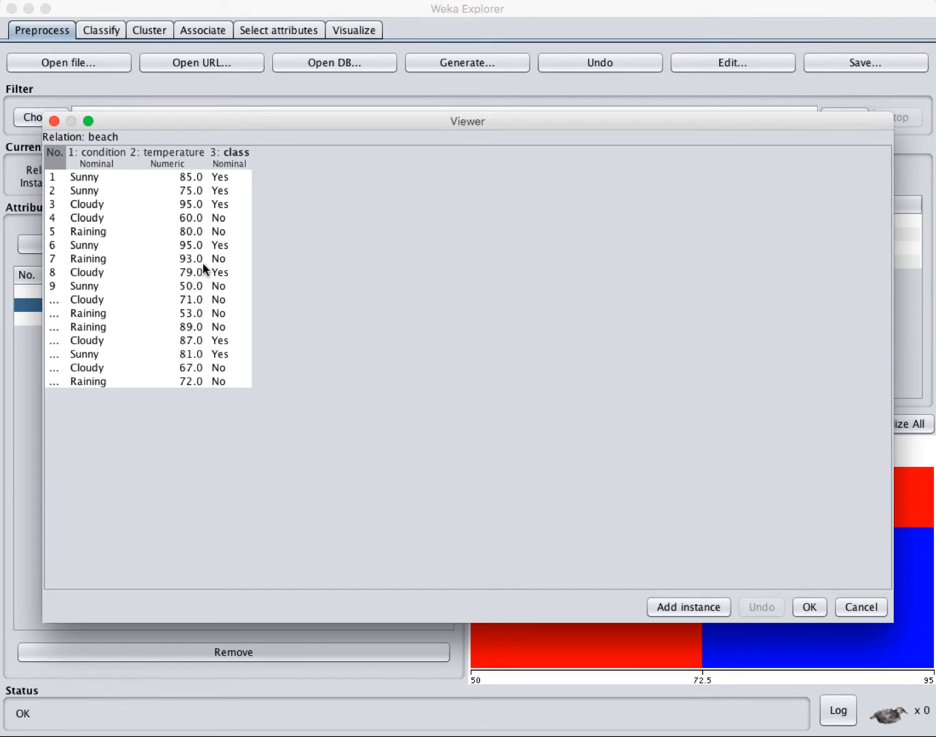
{"action": "mouse_move", "coordinate": [205, 270]}
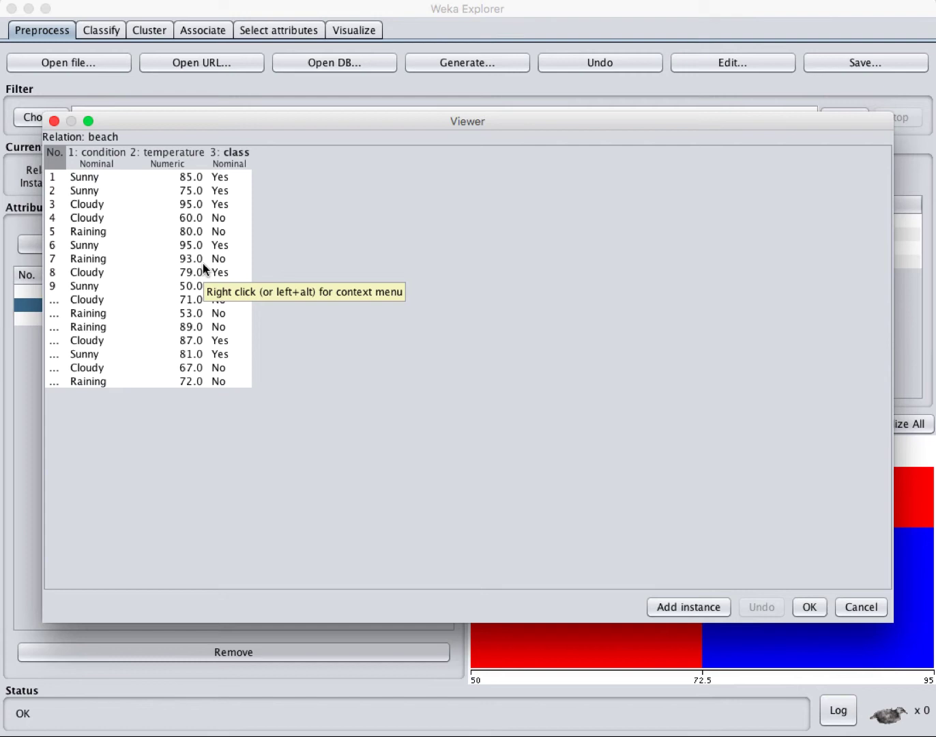
{"action": "mouse_move", "coordinate": [212, 384]}
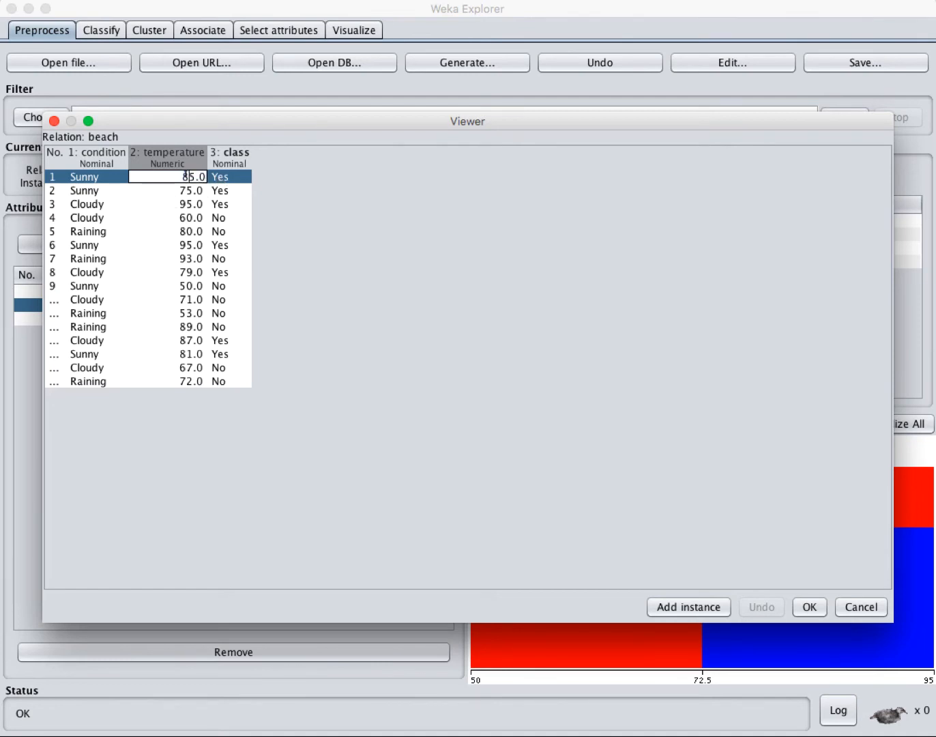
Step: Change instance 1's temperature from 85.0 to 95.0
{"action": "type", "text": "95.0"}
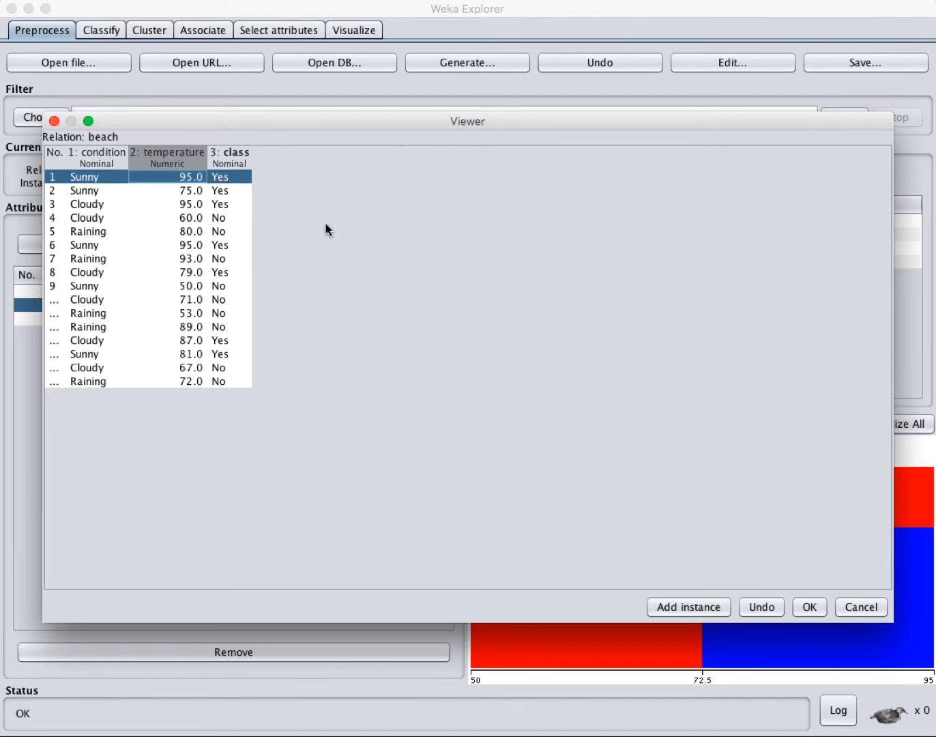
{"action": "mouse_move", "coordinate": [183, 442]}
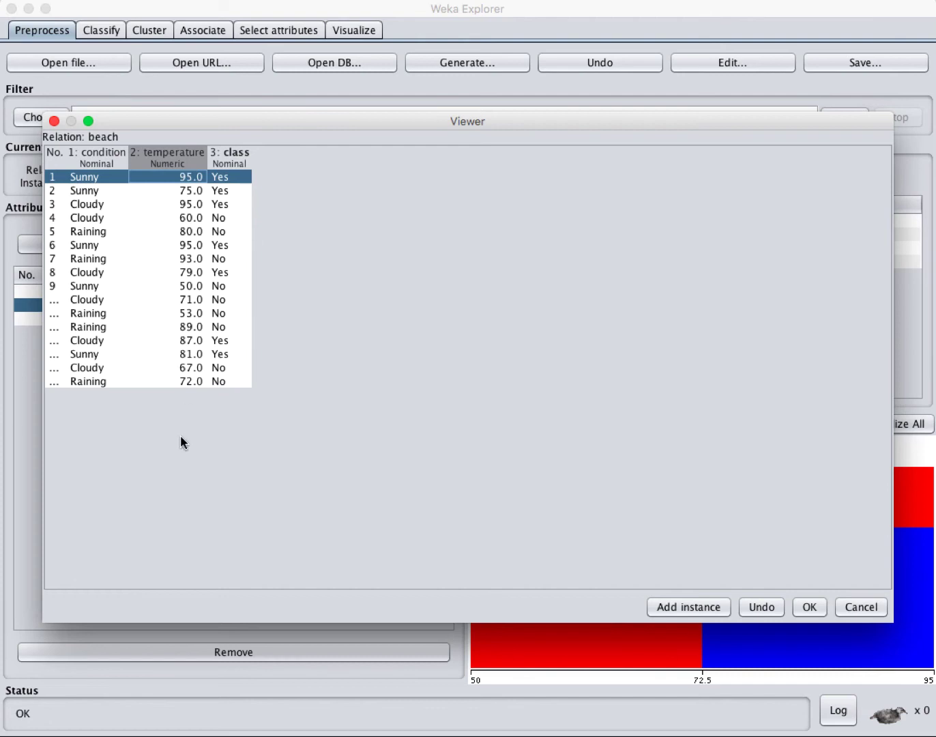
{"action": "mouse_move", "coordinate": [234, 295]}
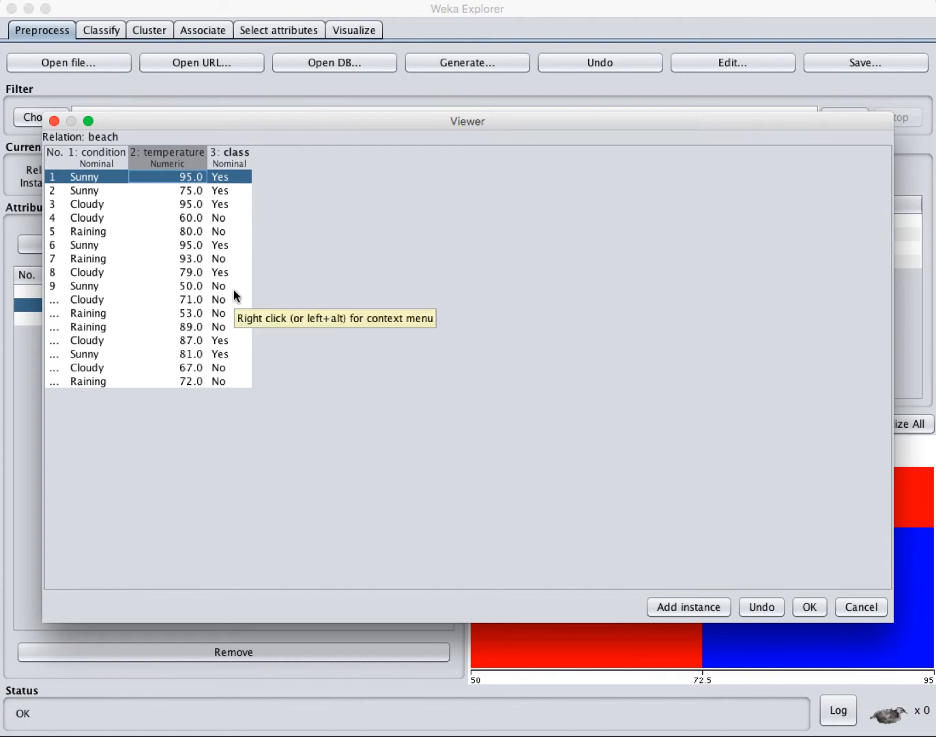
{"action": "mouse_move", "coordinate": [688, 607]}
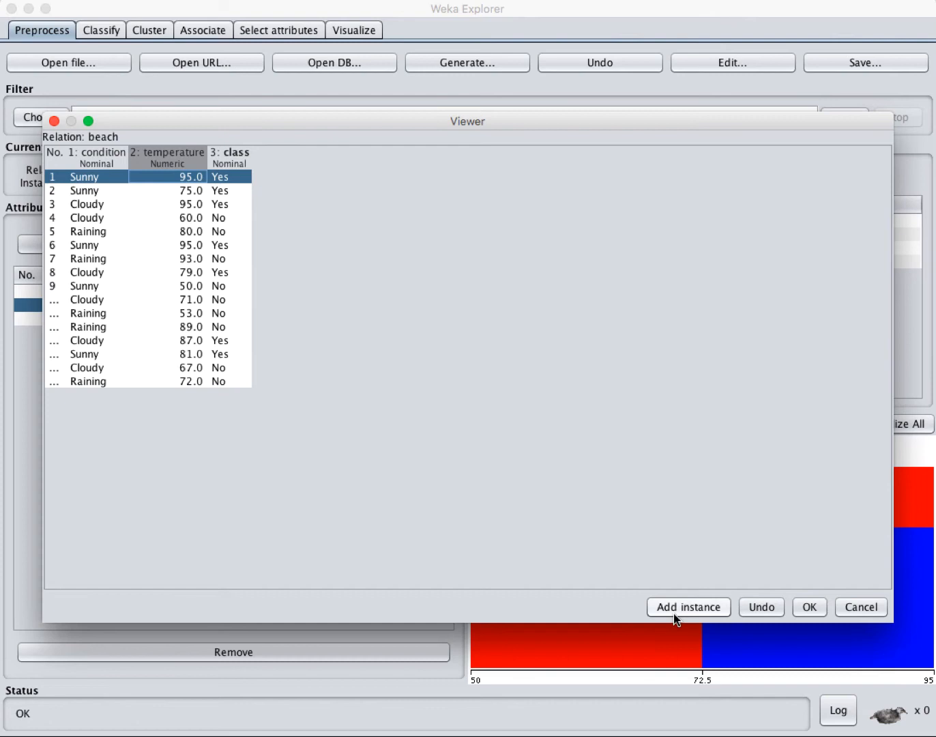
Step: Add a 17th instance Cloudy, 80.0, No and keep the edits with OK
{"action": "left_click", "coordinate": [687, 605]}
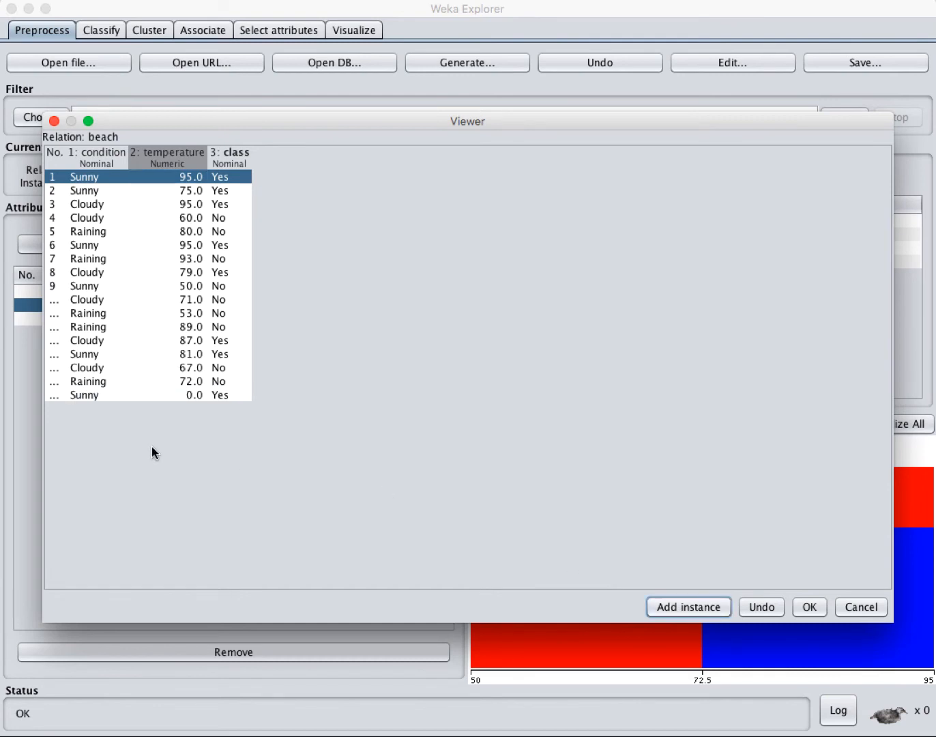
{"action": "mouse_move", "coordinate": [82, 398]}
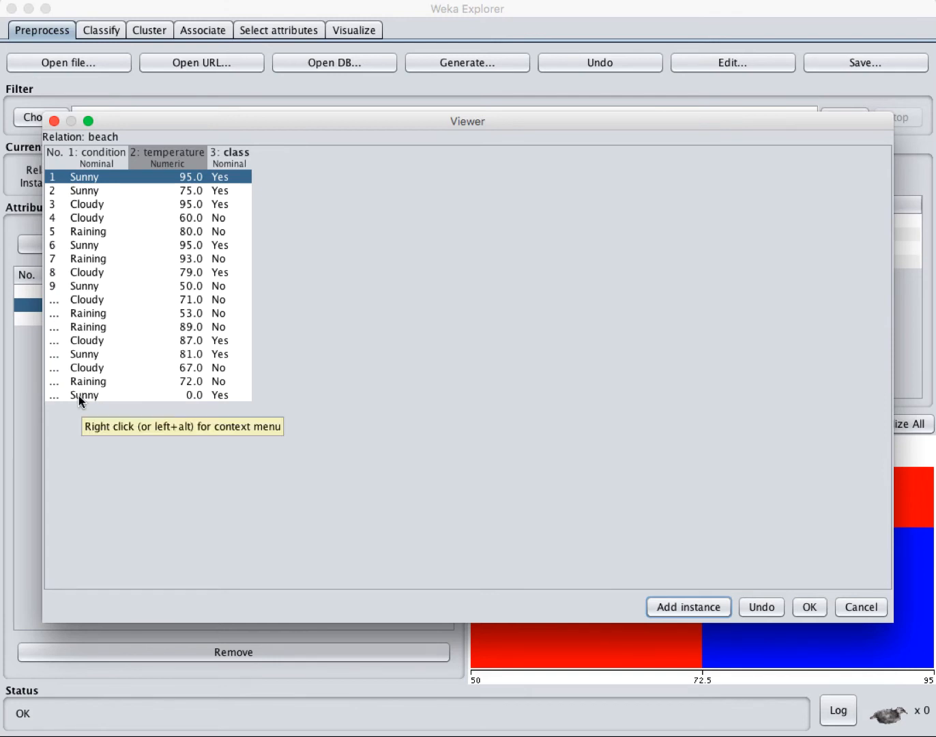
{"action": "left_click", "coordinate": [95, 394]}
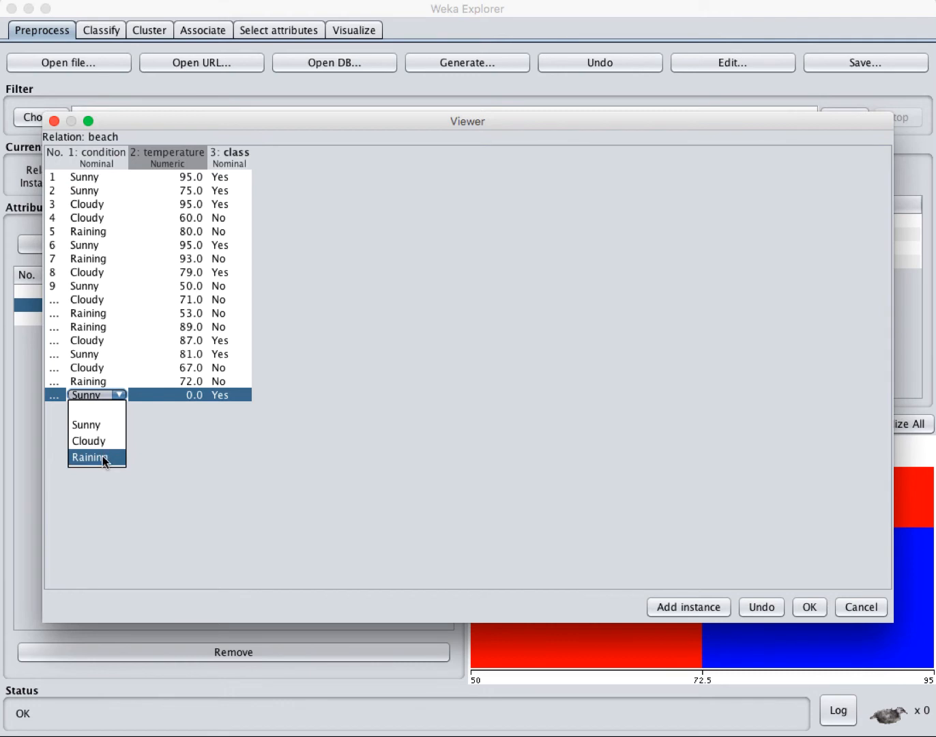
{"action": "left_click", "coordinate": [87, 440]}
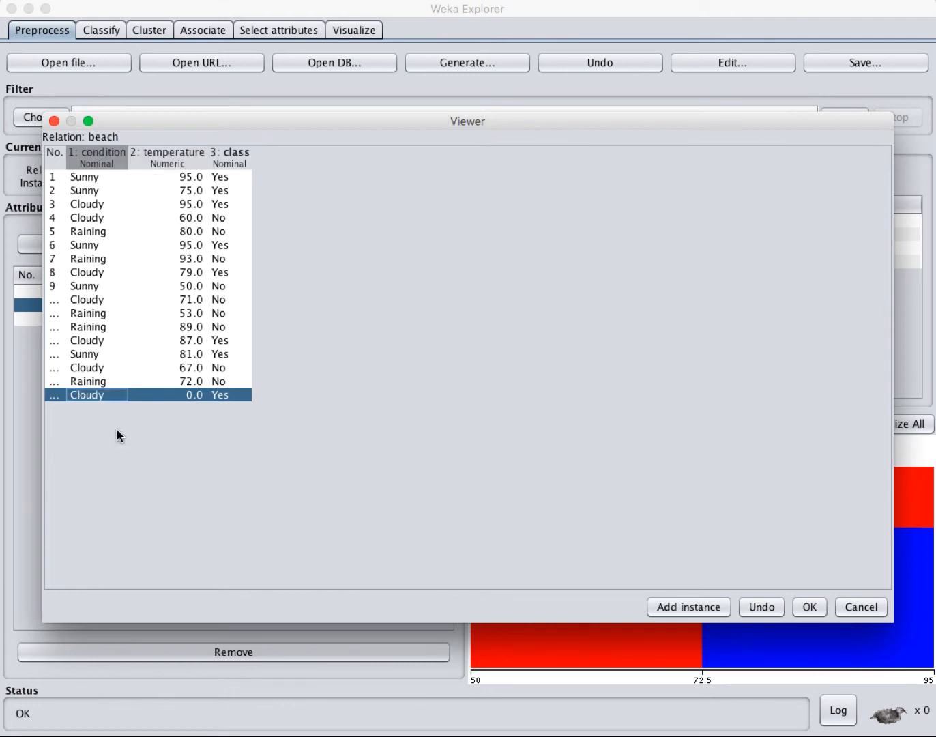
{"action": "double_click", "coordinate": [191, 395]}
{"action": "type", "text": "80"}
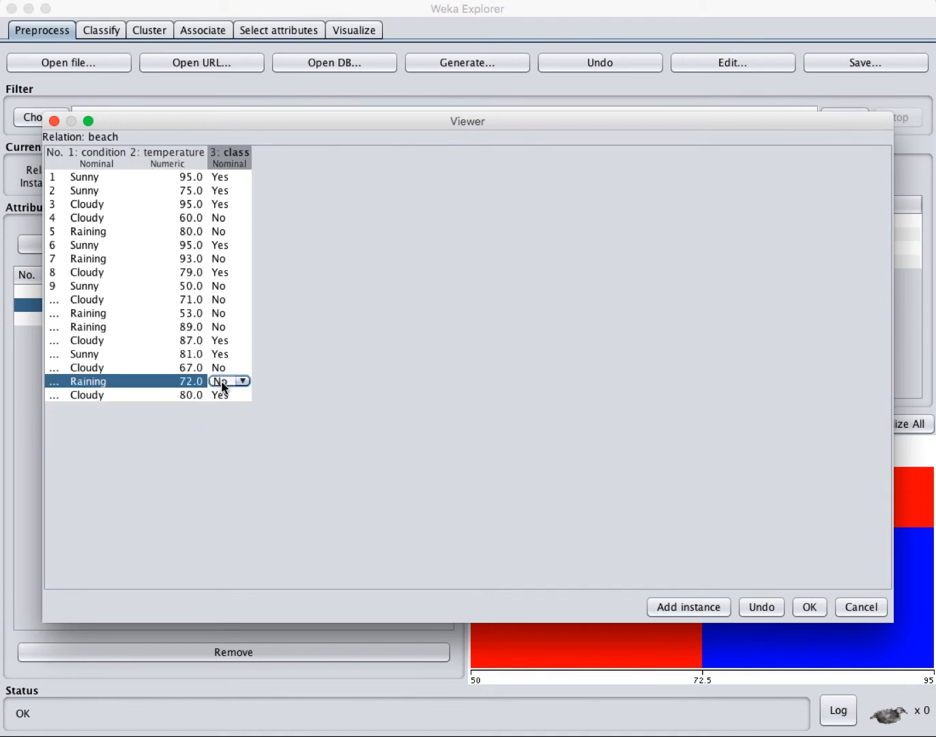
{"action": "left_click", "coordinate": [220, 381]}
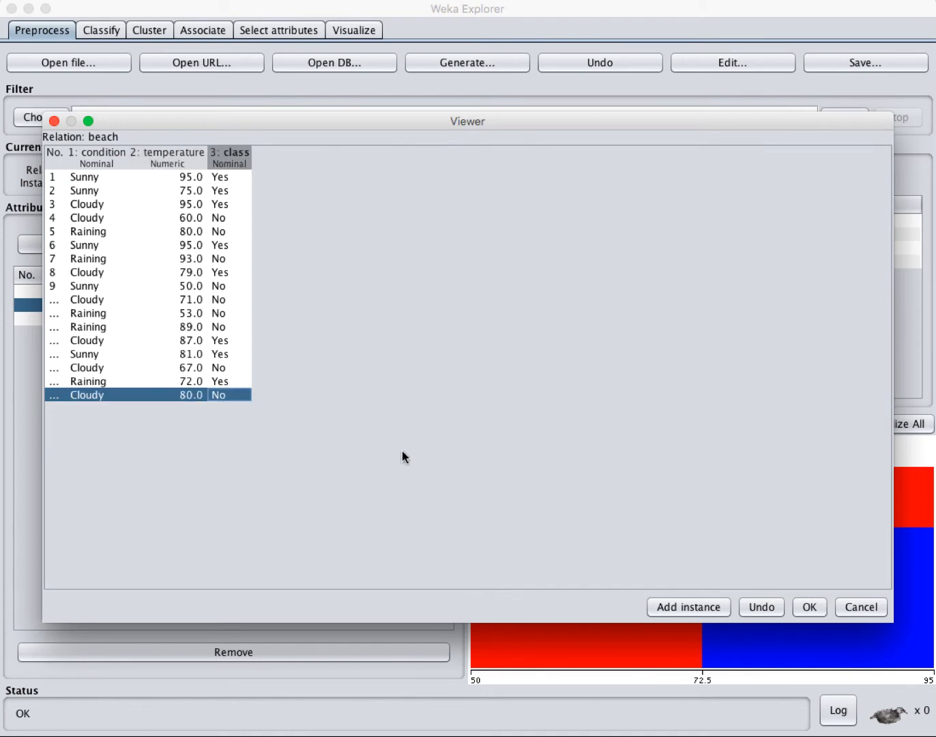
{"action": "left_click", "coordinate": [807, 606]}
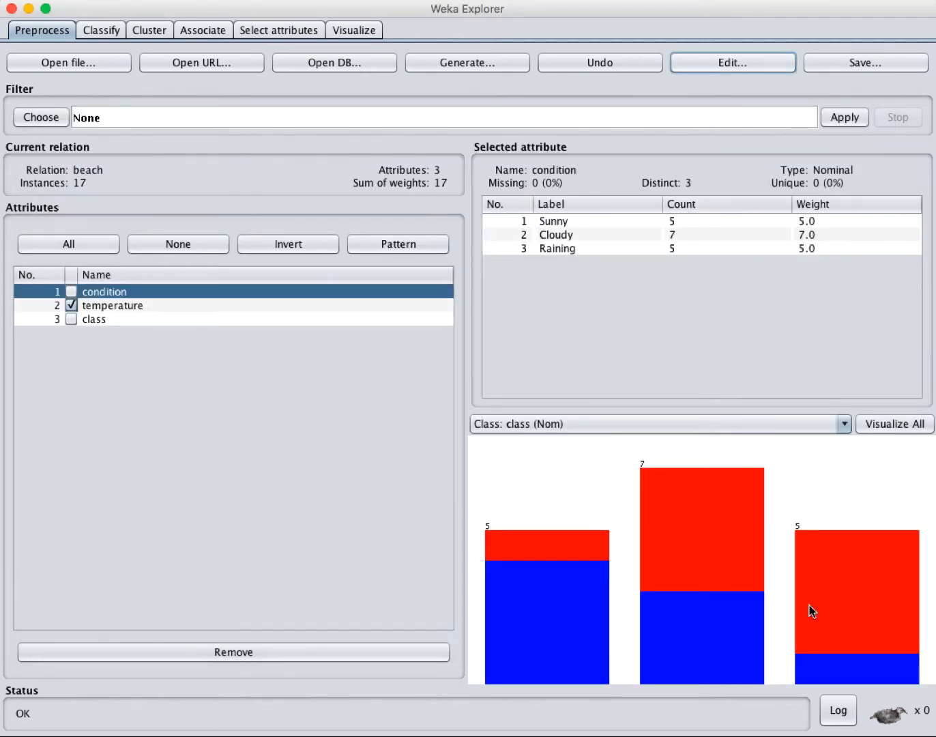
{"action": "mouse_move", "coordinate": [267, 370]}
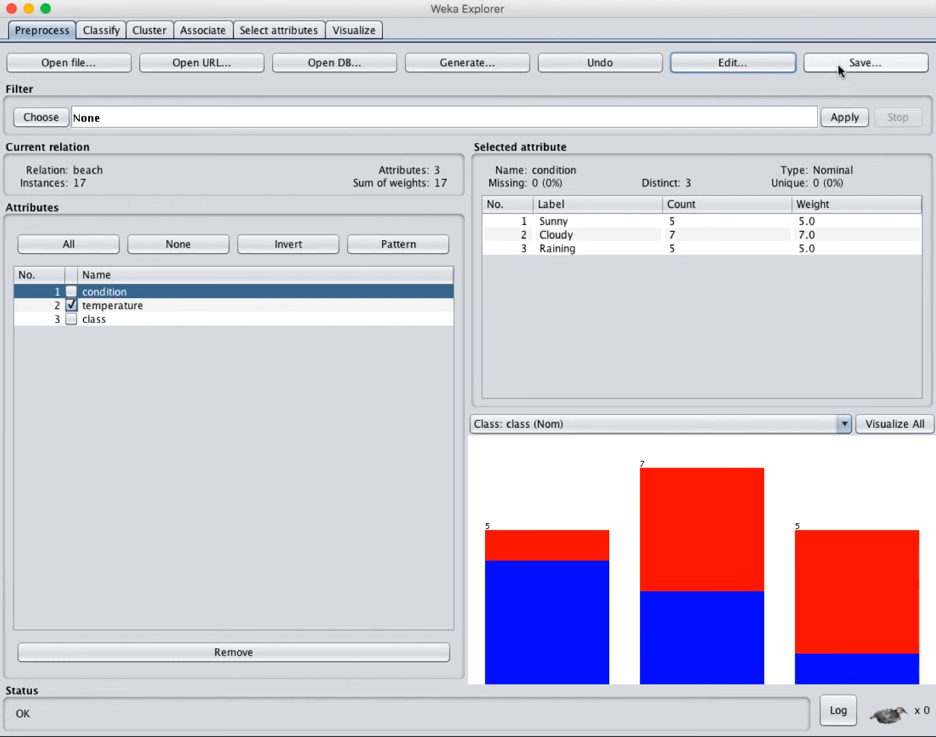
{"action": "mouse_move", "coordinate": [865, 63]}
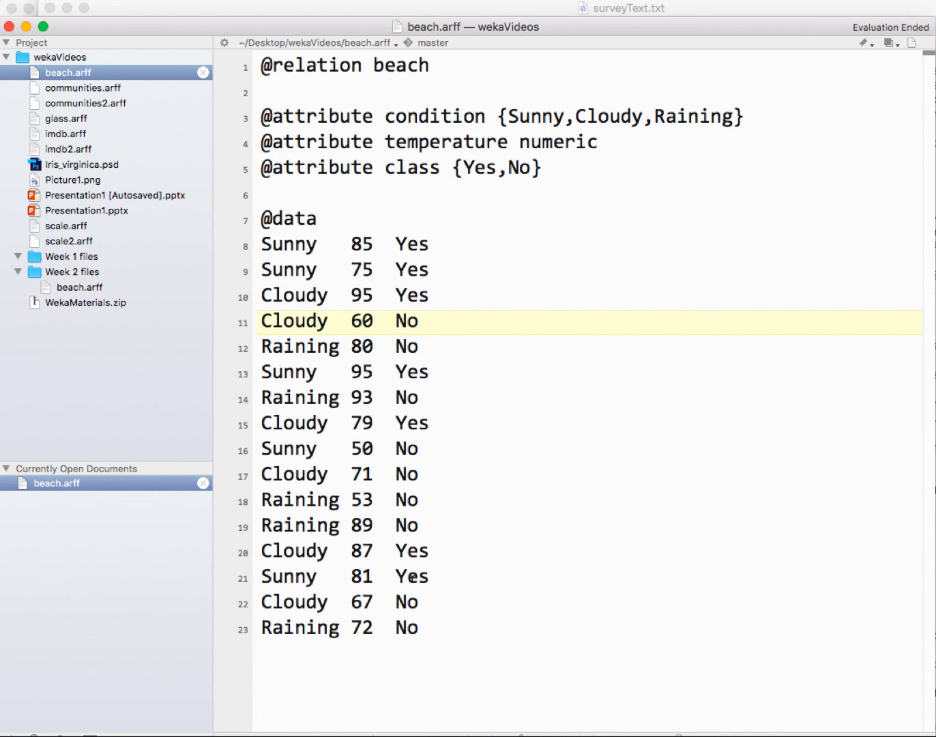
Step: Inspect the Cloudy 60 No data row in beach.arff, which still shows the original 16 rows
{"action": "left_click", "coordinate": [419, 320]}
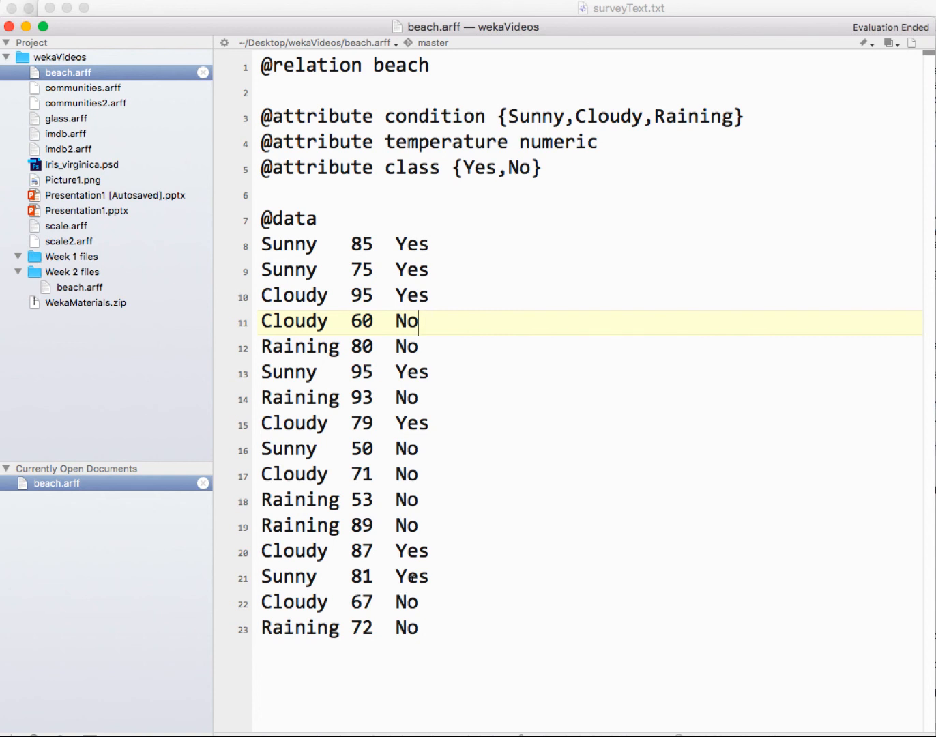